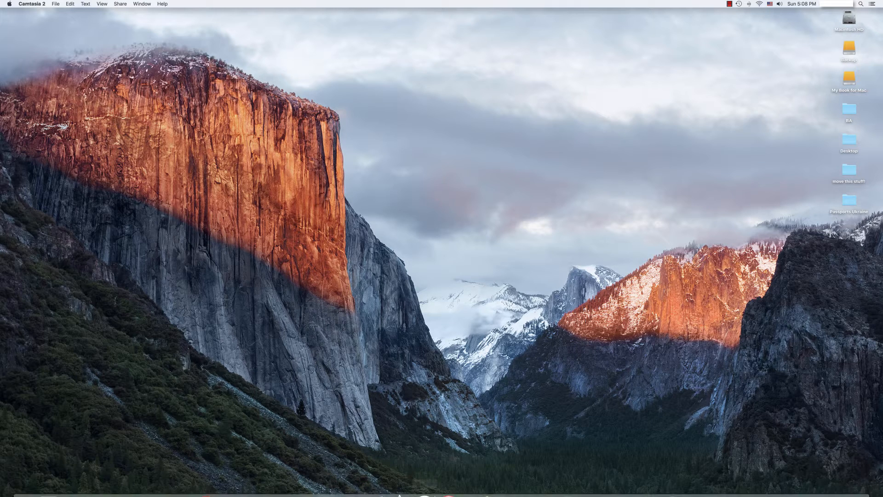
mouse_move(419, 473)
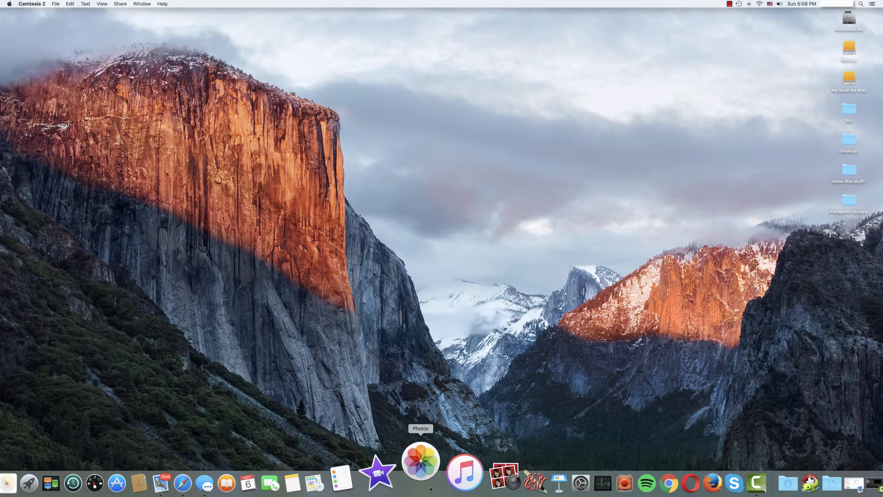
Launch Photos from the Dock and let the Aug 27 zoo library load
left_click(420, 464)
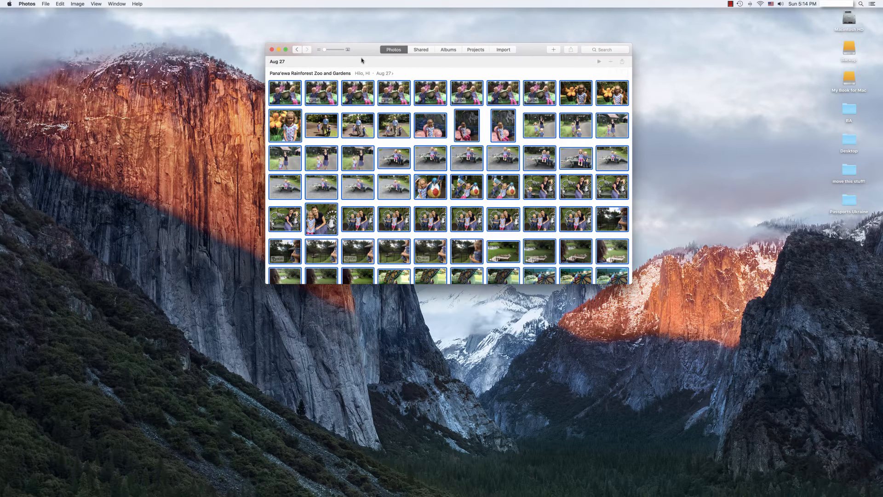
mouse_move(63, 8)
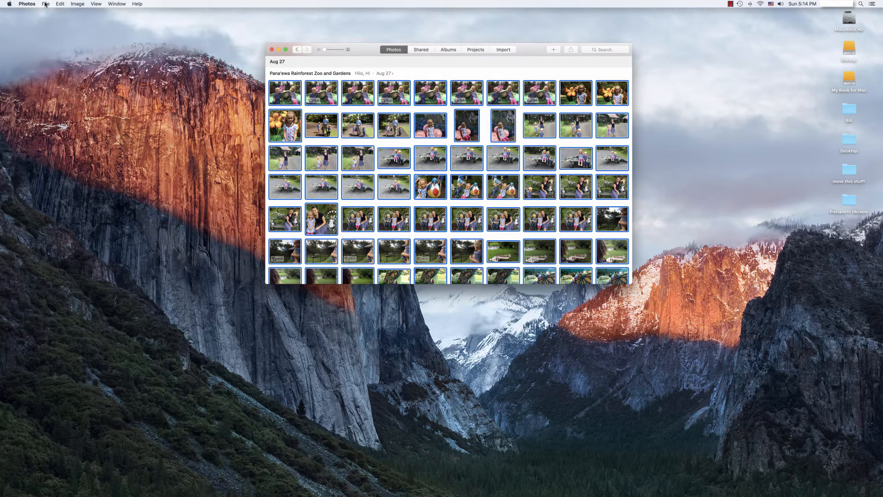
Show the File menu with its Import, Export and Consolidate commands
left_click(45, 3)
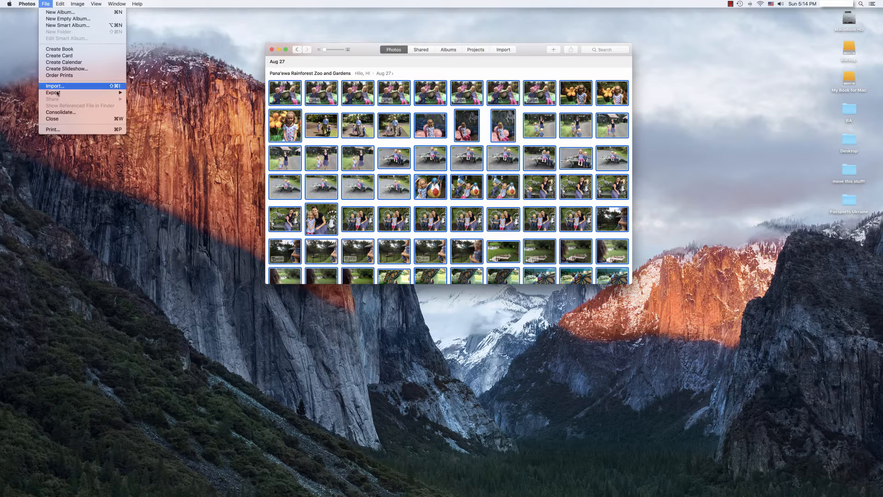
mouse_move(61, 111)
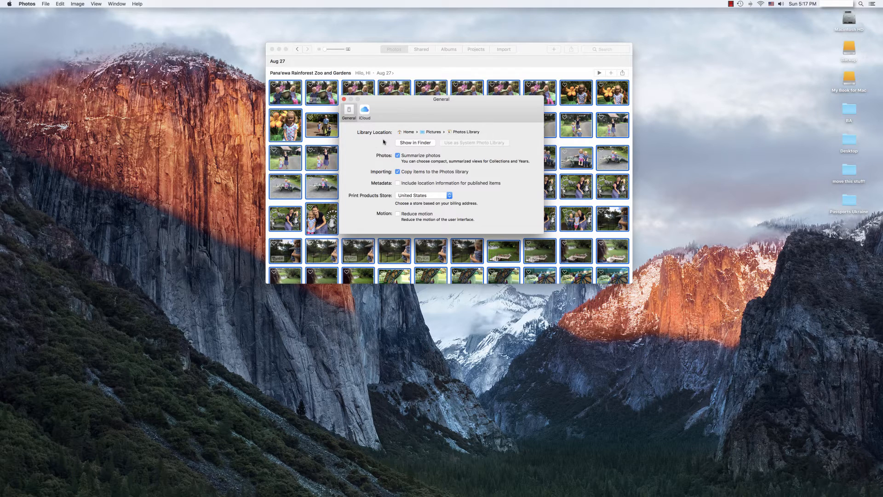
mouse_move(384, 141)
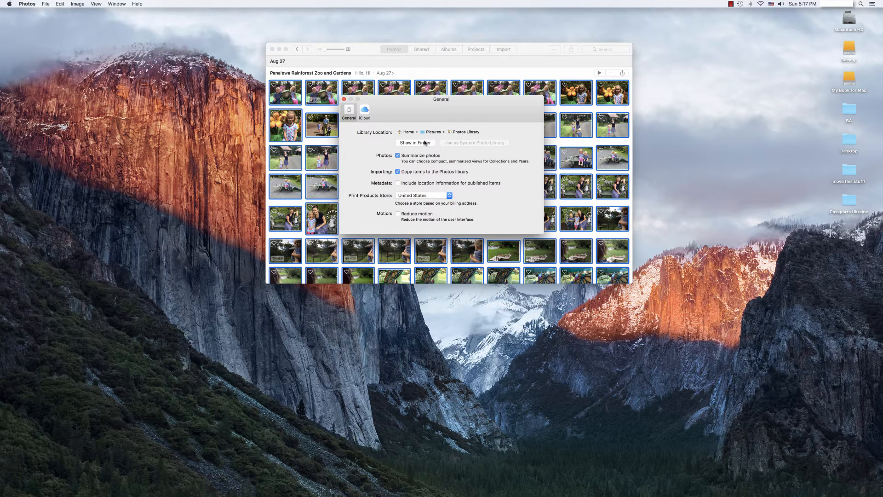
Reveal the Photos Library package in the home Pictures folder (341.69 GB)
left_click(414, 143)
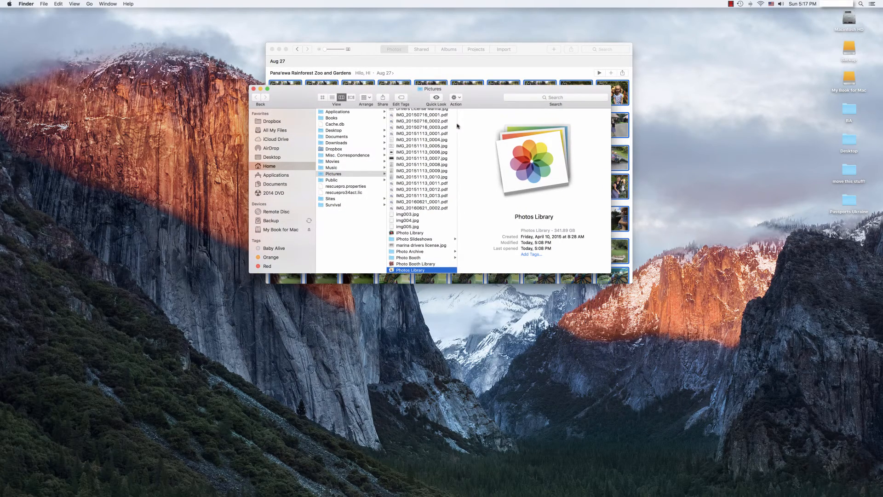
mouse_move(429, 232)
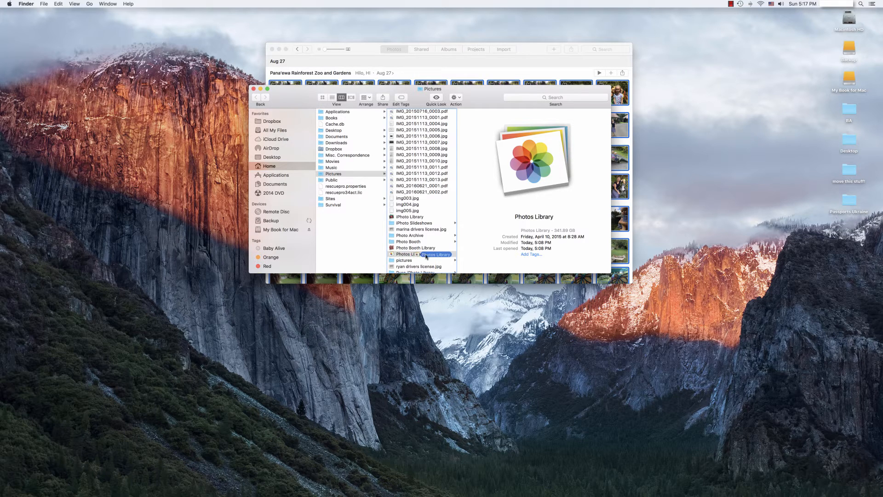
left_click(409, 253)
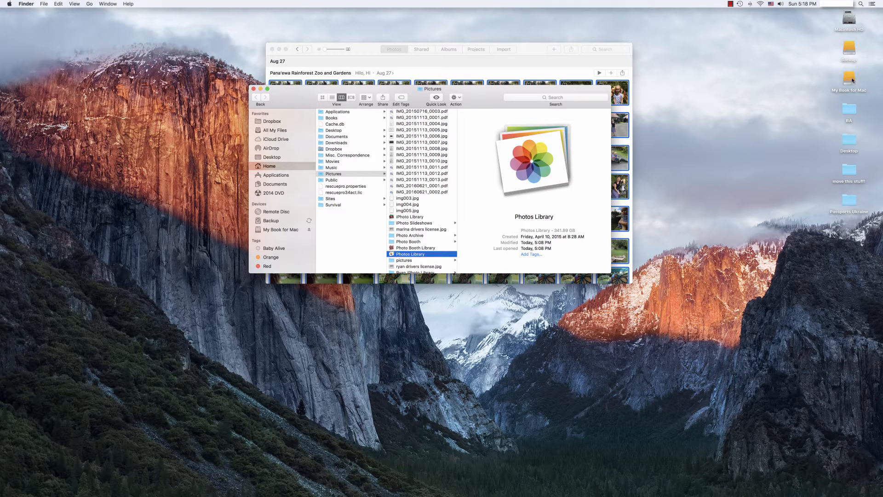
Copy the Photos Library onto the My Book for Mac drive
left_click_drag(409, 254, 848, 82)
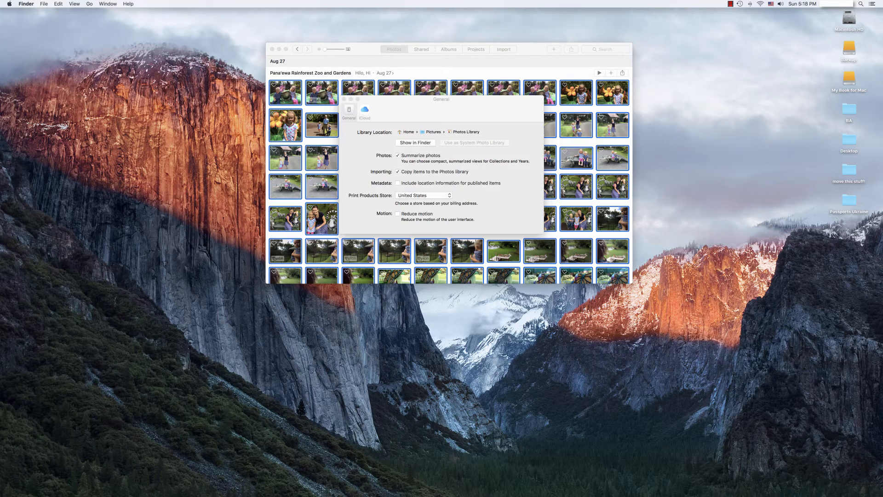
Close the General preferences and the Photos library window
left_click(272, 49)
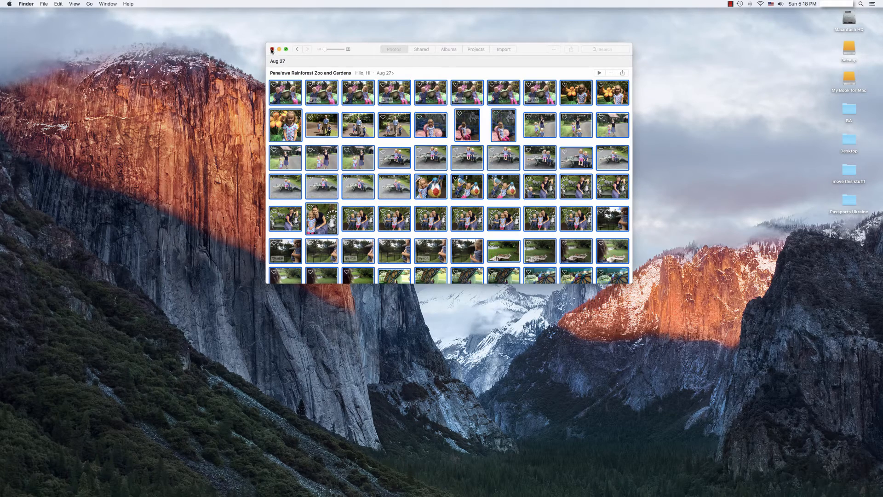
left_click(272, 50)
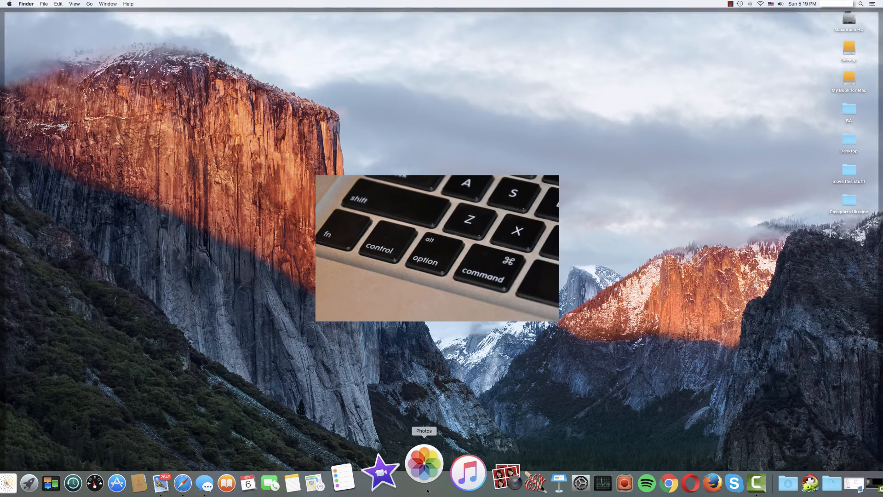
Relaunch Photos and choose the Photos Library on My Book for Mac to open
left_click(424, 472)
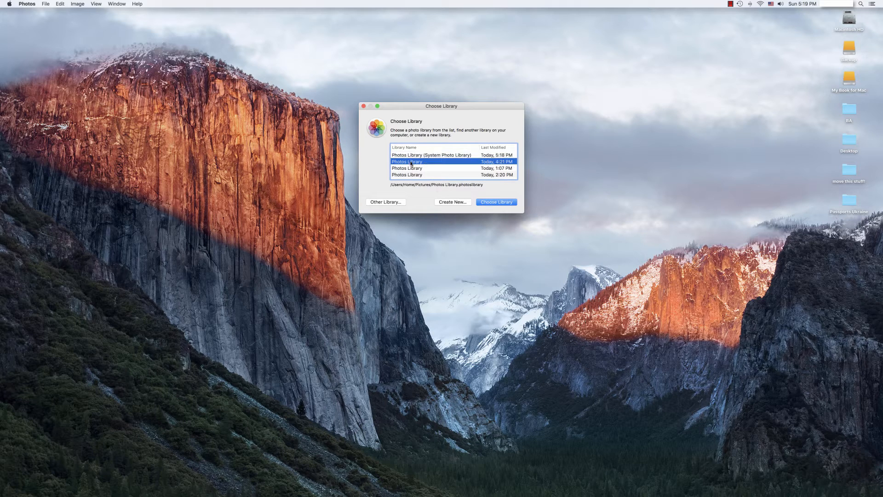
left_click(406, 168)
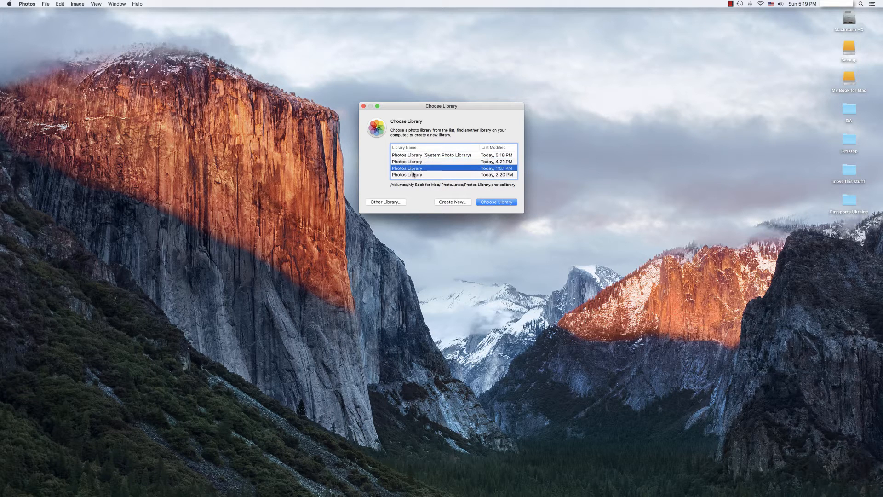
left_click(450, 175)
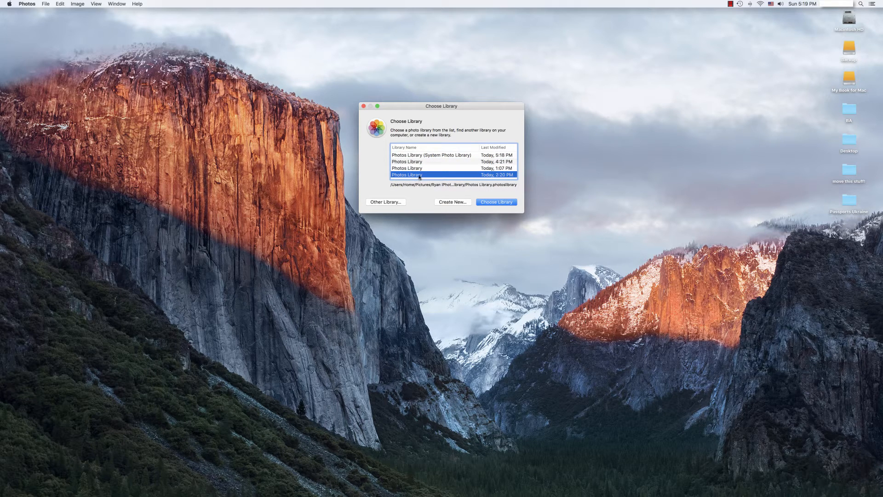
left_click(445, 168)
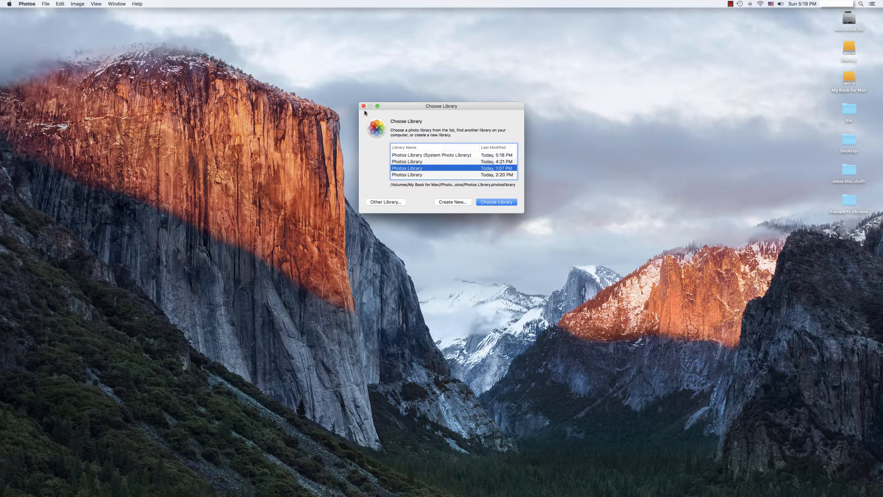
left_click(363, 106)
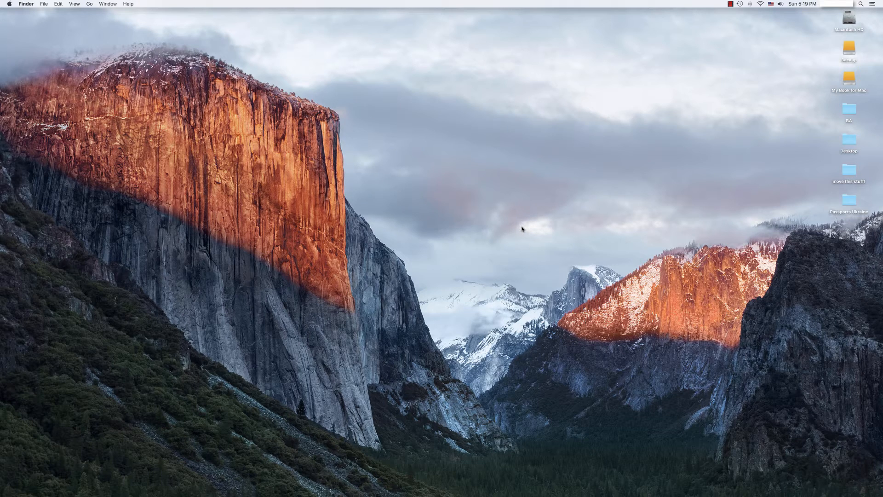
Open the My Book for Mac drive to its Photos Library and show its photos in Photos
left_click(849, 78)
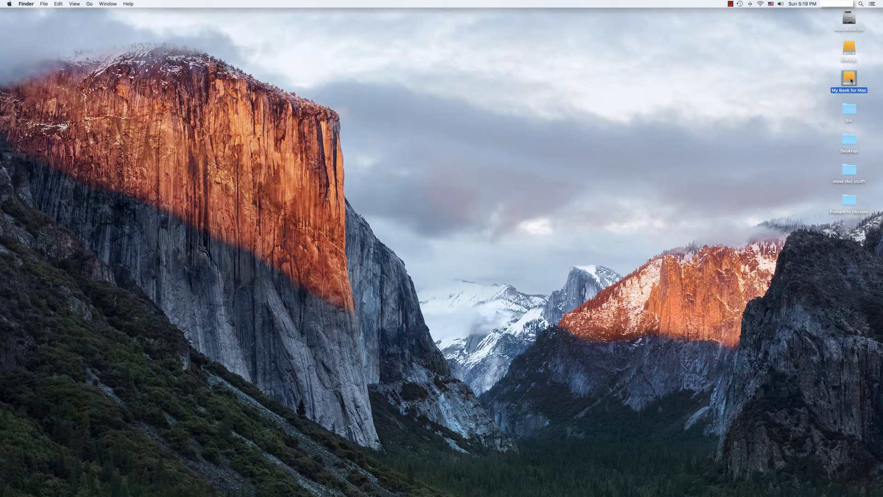
double_click(848, 77)
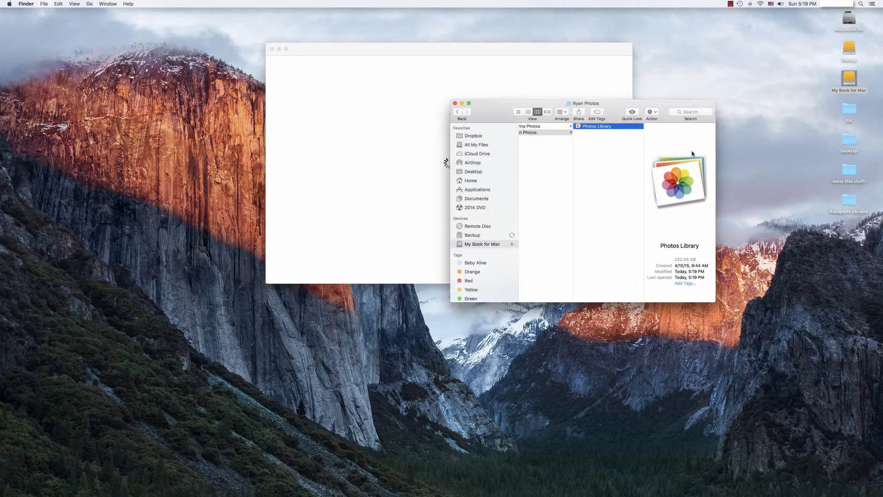
left_click_drag(586, 103, 732, 266)
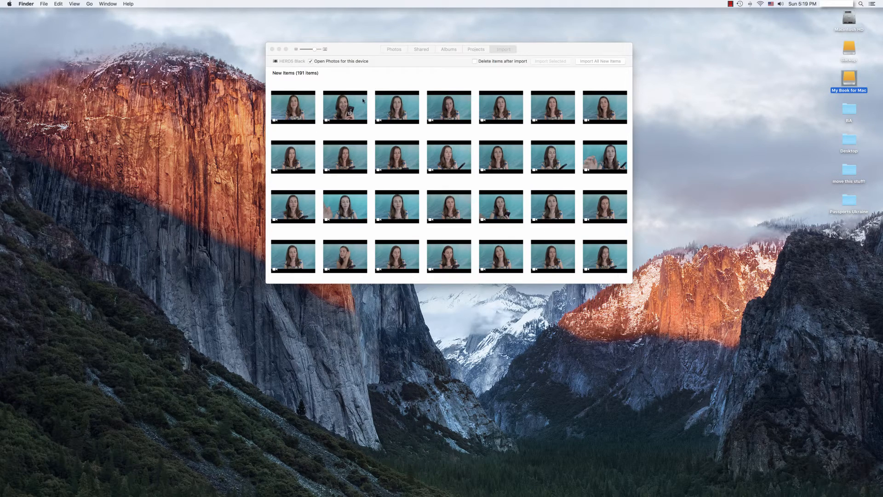
left_click(408, 151)
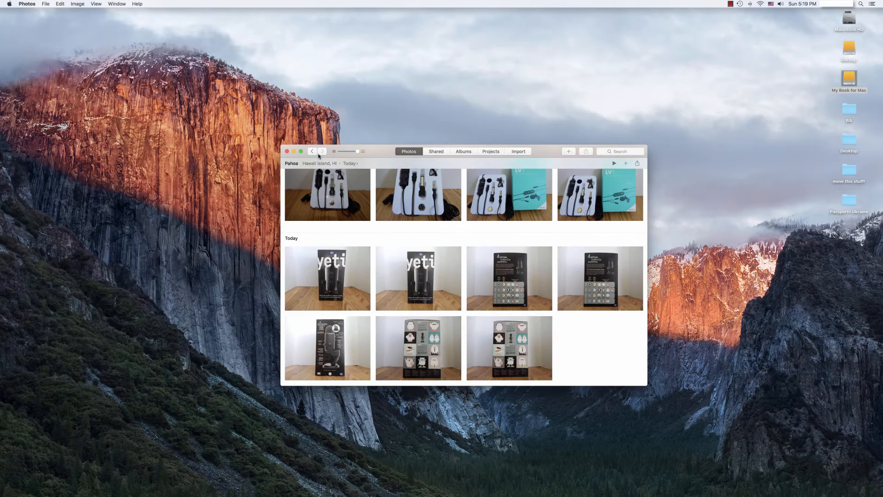
Leave the Photos library and head to the home Pictures folder in Finder
left_click(287, 151)
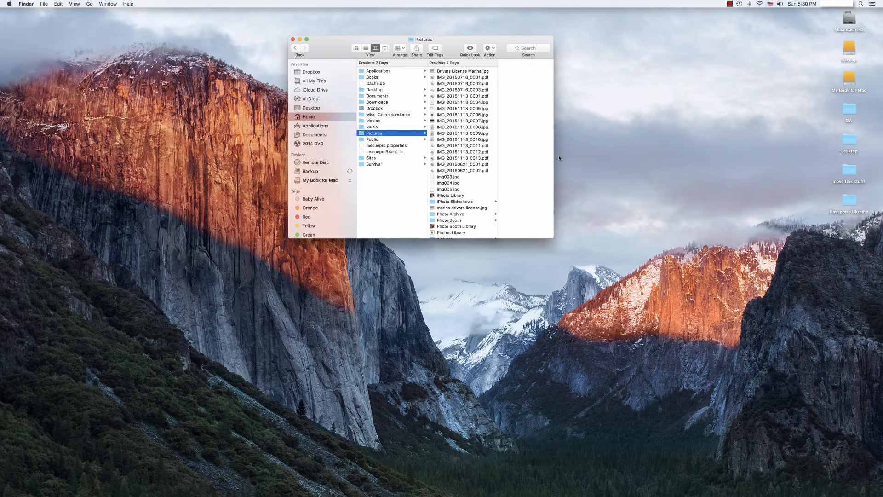
Select the old Photos Library in Pictures and move it to the Trash
scroll("down", 3)
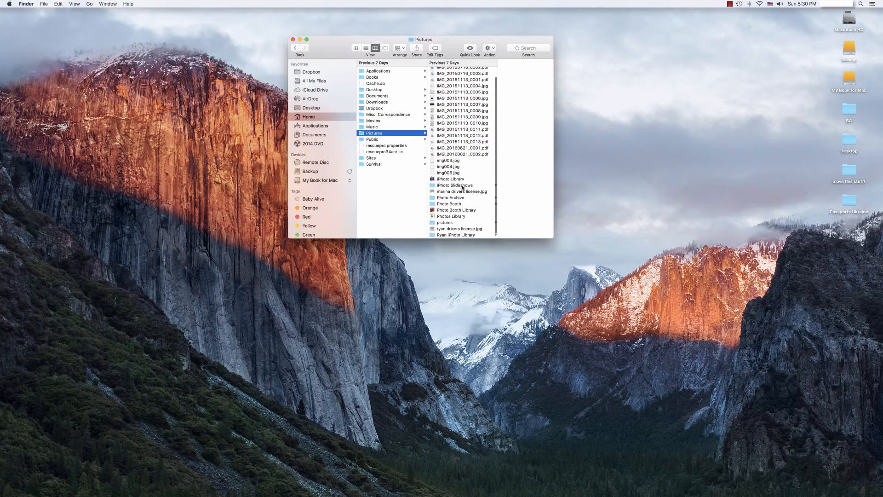
left_click(451, 178)
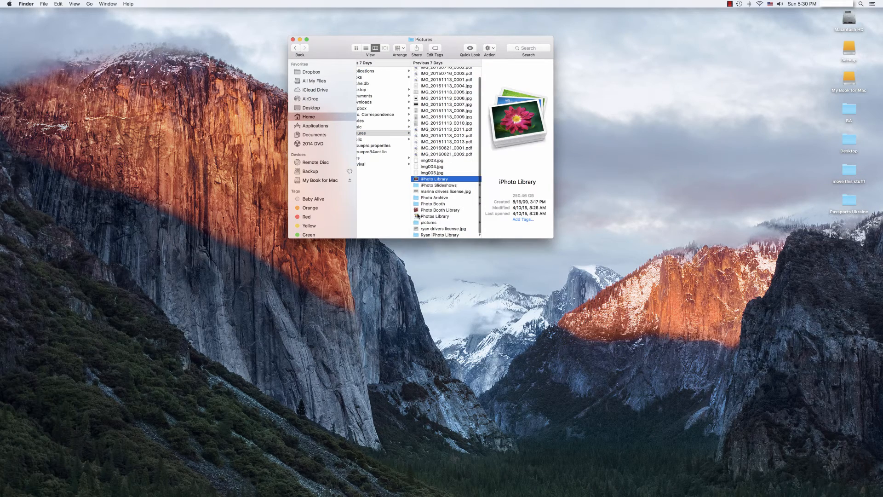
left_click(435, 216)
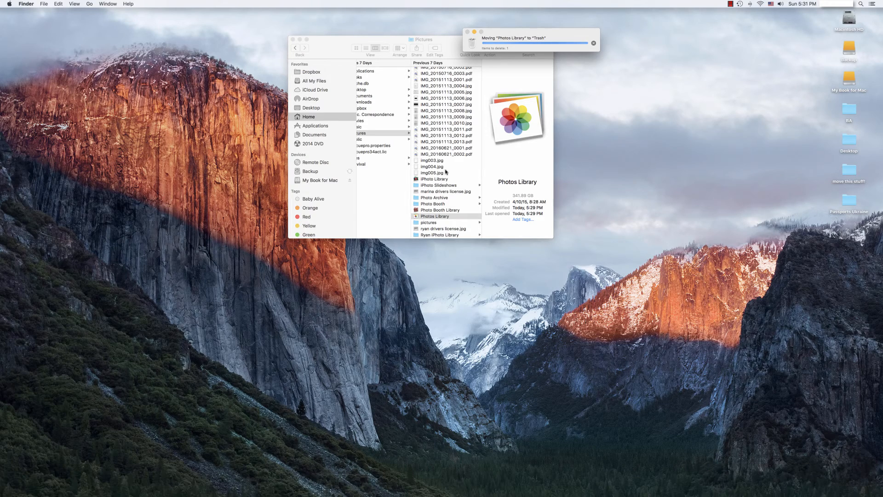
Move the old iPhoto Library from Pictures to the Trash
left_click(434, 179)
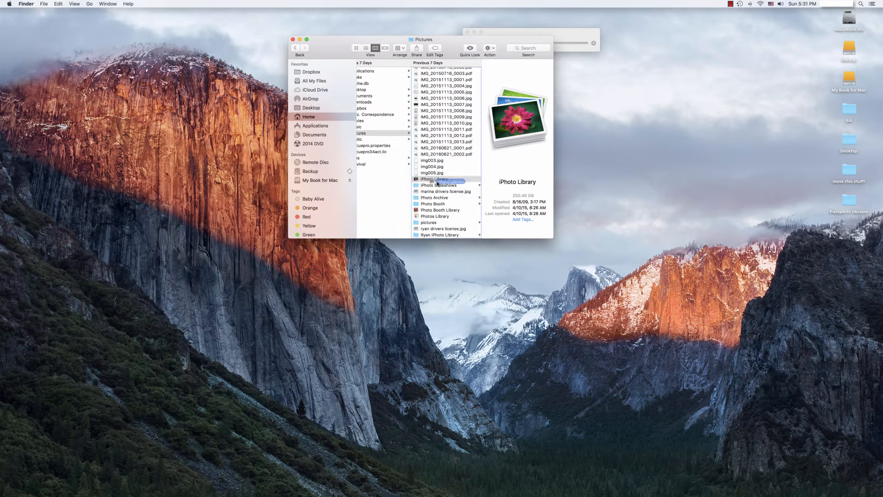
left_click(434, 179)
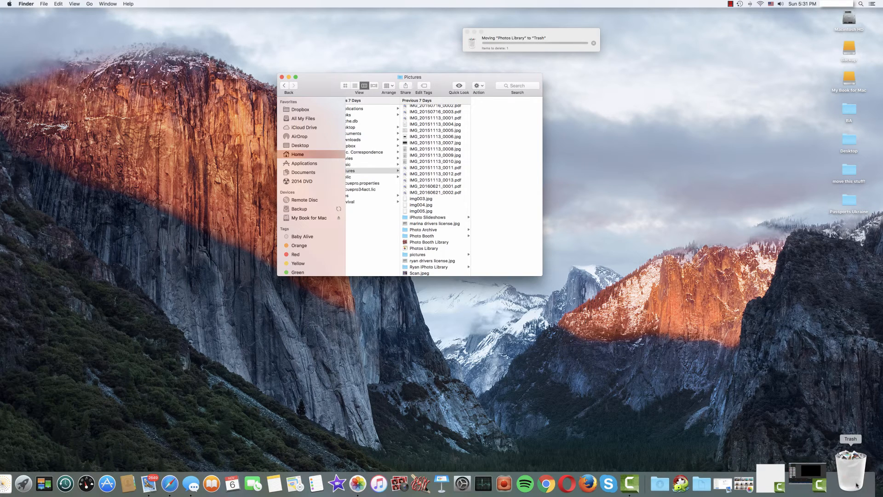
Show Macintosh HD's Get Info window (10.25 GB free of 998.98 GB) beside the Pictures folder
right_click(850, 467)
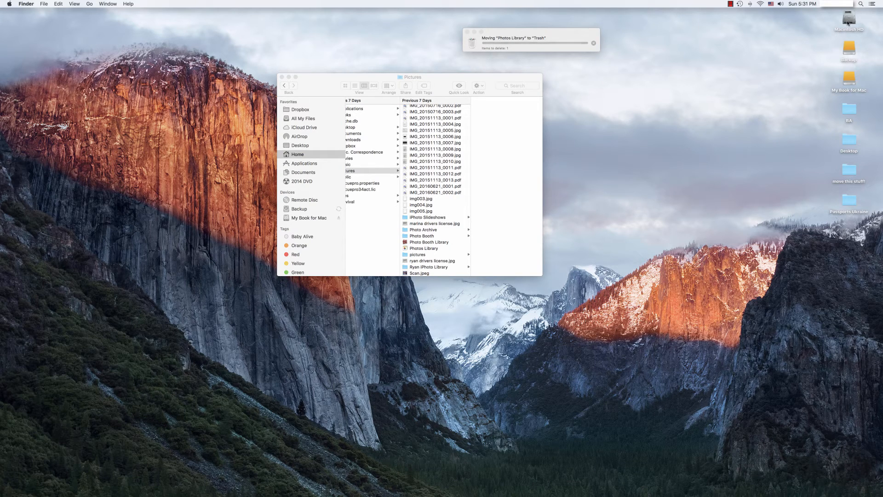
right_click(849, 23)
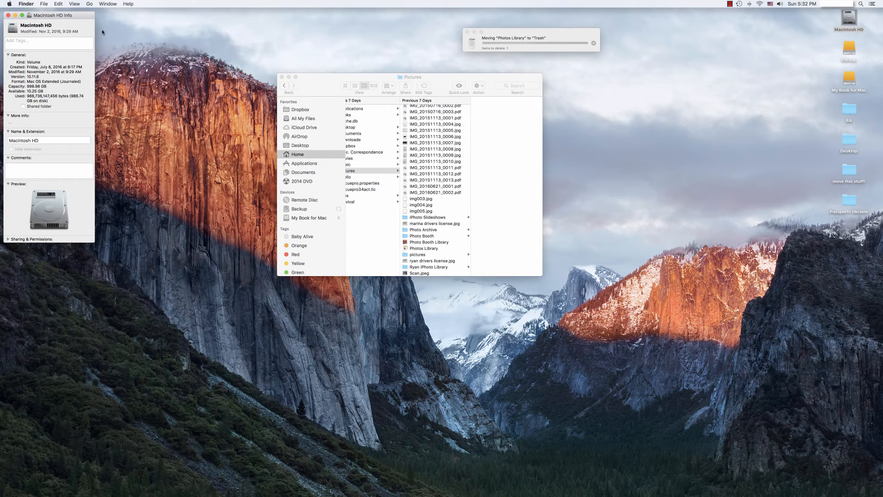
left_click_drag(48, 15, 595, 63)
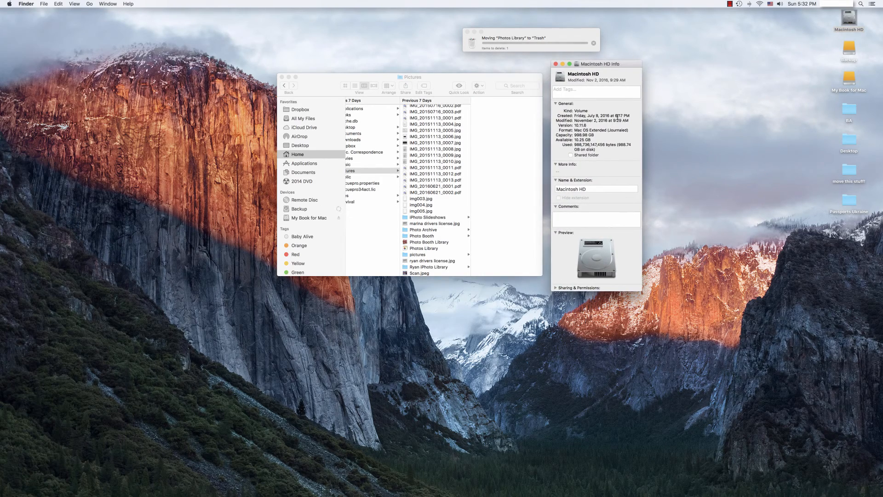